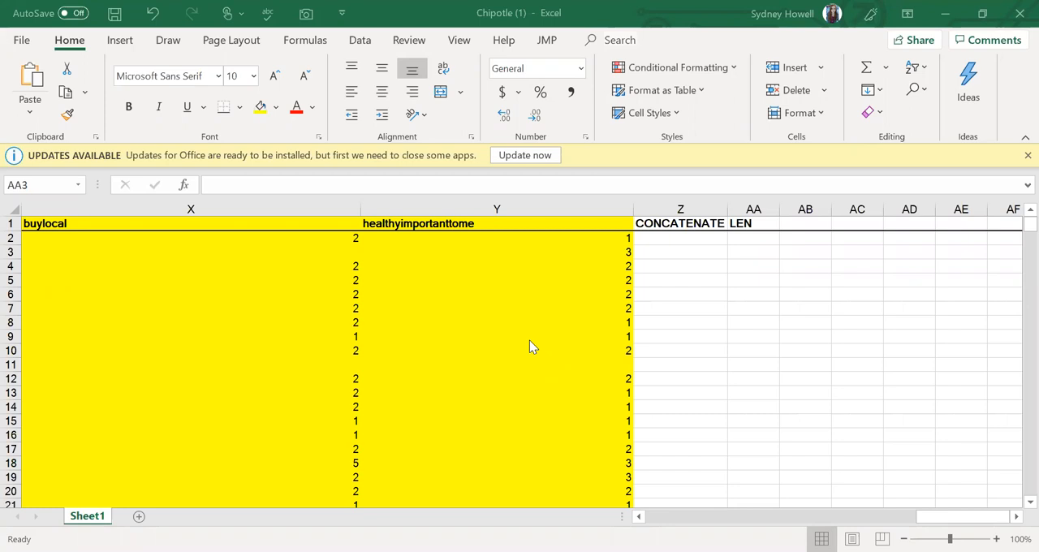
{"action": "mouse_move", "coordinate": [708, 507]}
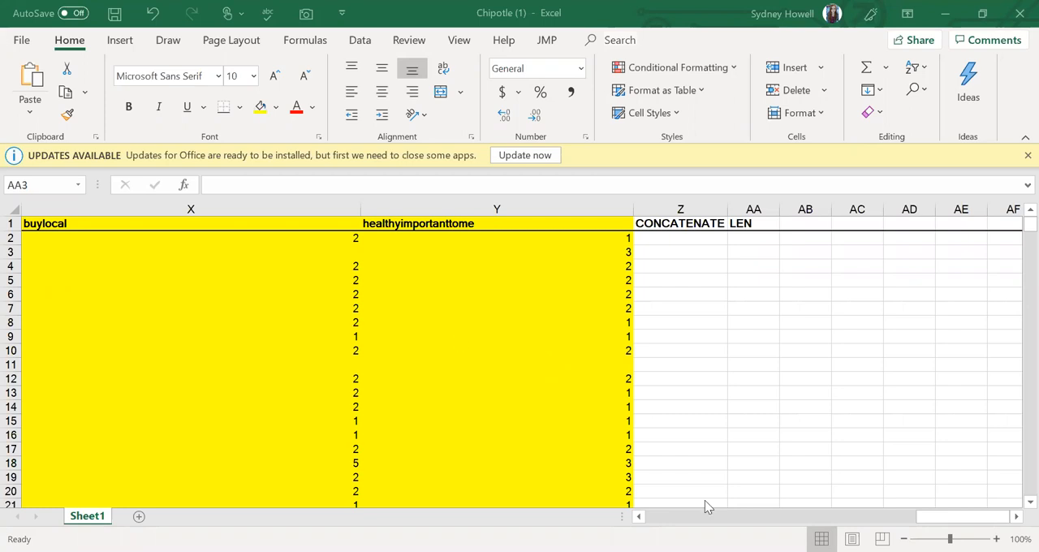
Check the restaurant name In-n-out in A2 before building the formula in column Z
{"action": "left_click", "coordinate": [754, 252]}
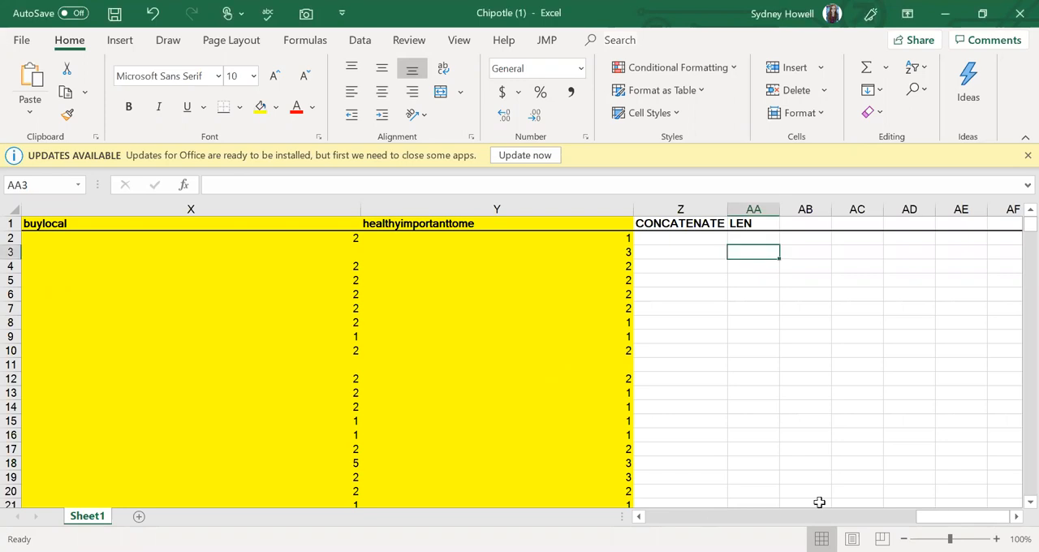
{"action": "scroll", "scroll_direction": "left", "scroll_amount": 3}
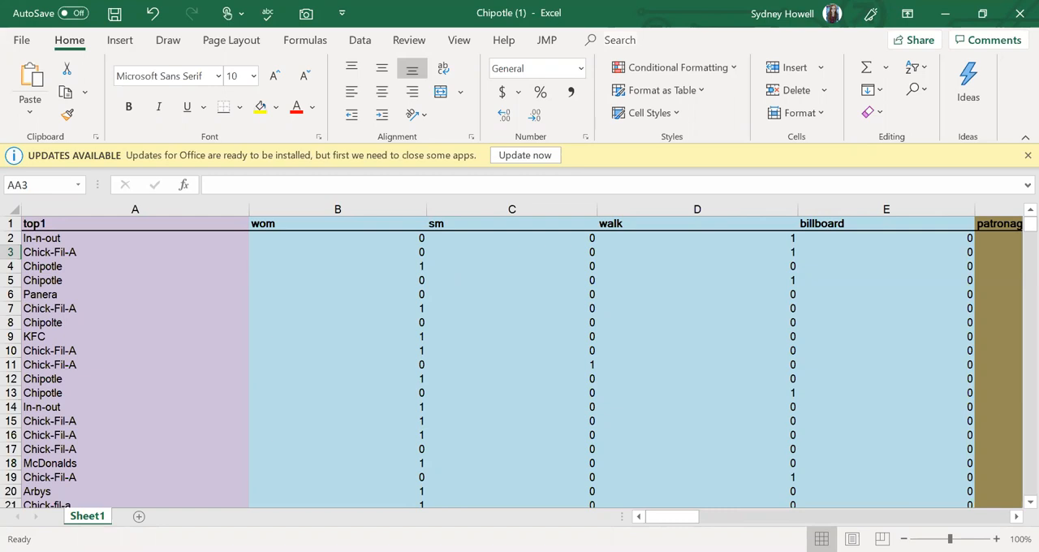
{"action": "mouse_move", "coordinate": [500, 493]}
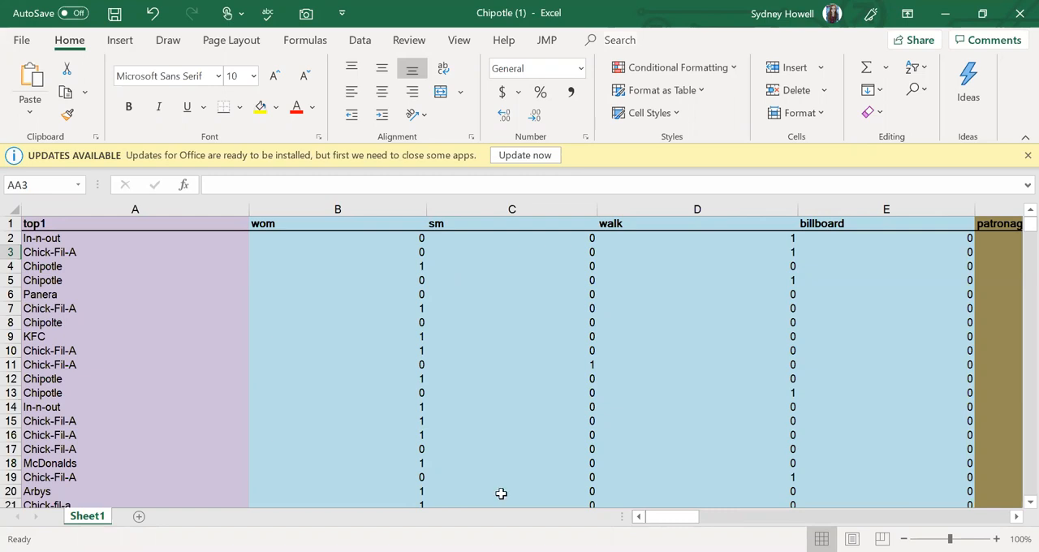
{"action": "left_click", "coordinate": [135, 237]}
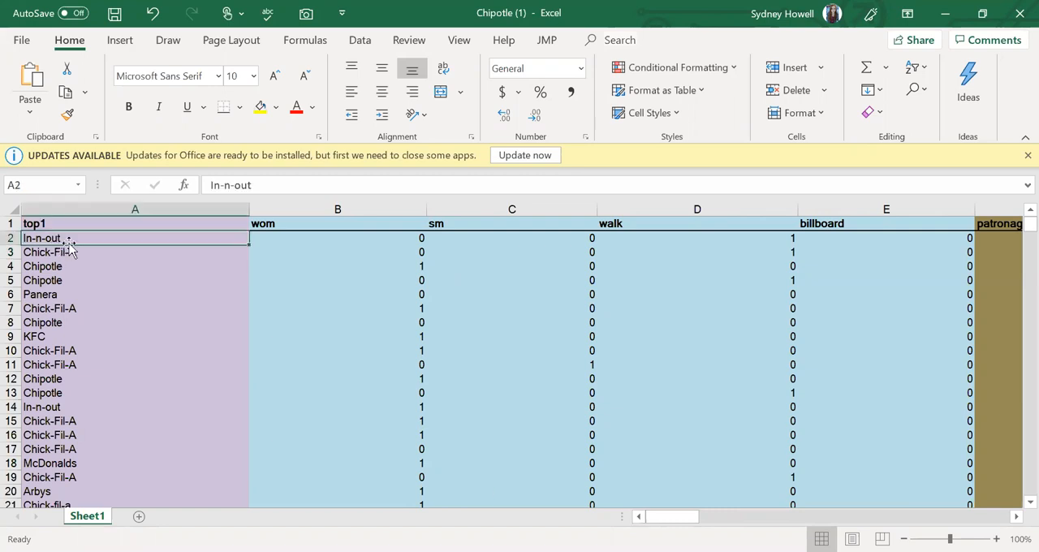
{"action": "scroll", "scroll_direction": "right", "scroll_amount": 3}
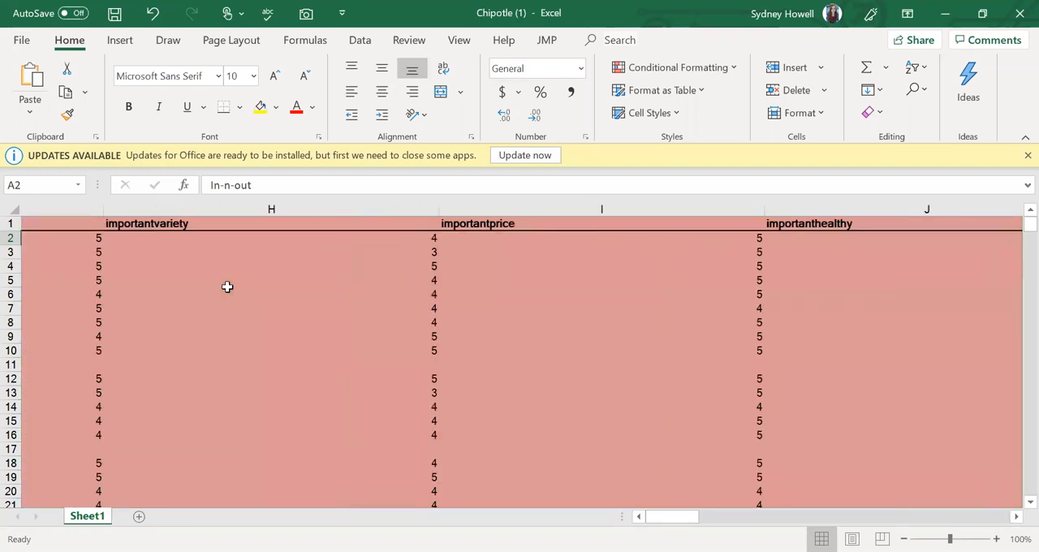
{"action": "scroll", "scroll_direction": "right", "scroll_amount": 3}
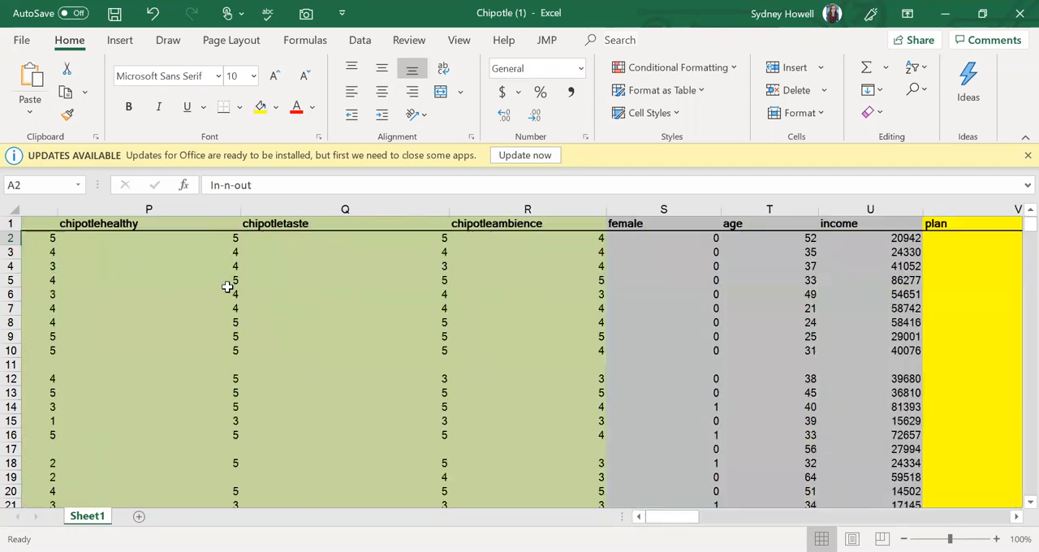
{"action": "scroll", "scroll_direction": "right", "scroll_amount": 3}
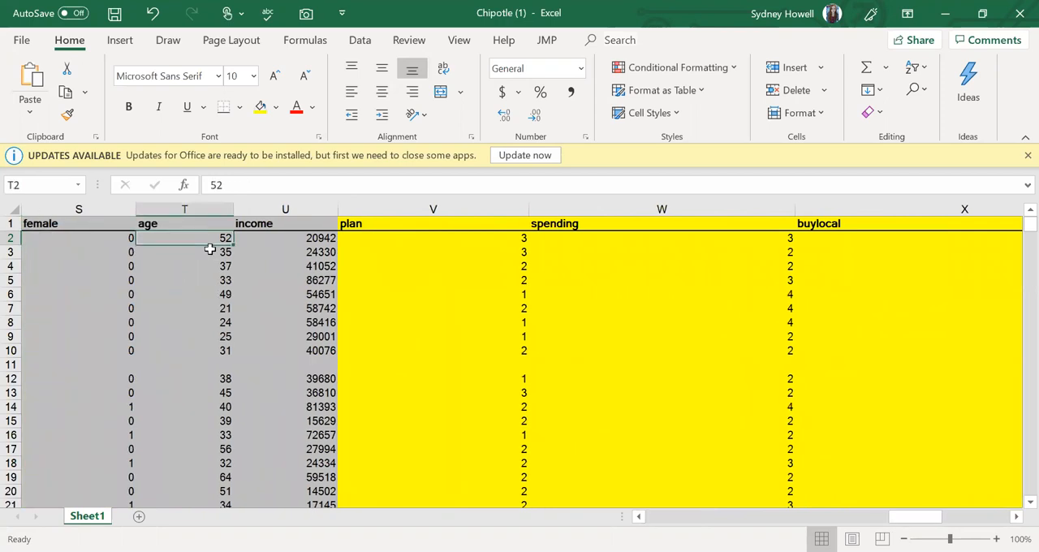
{"action": "scroll", "scroll_direction": "right", "scroll_amount": 3}
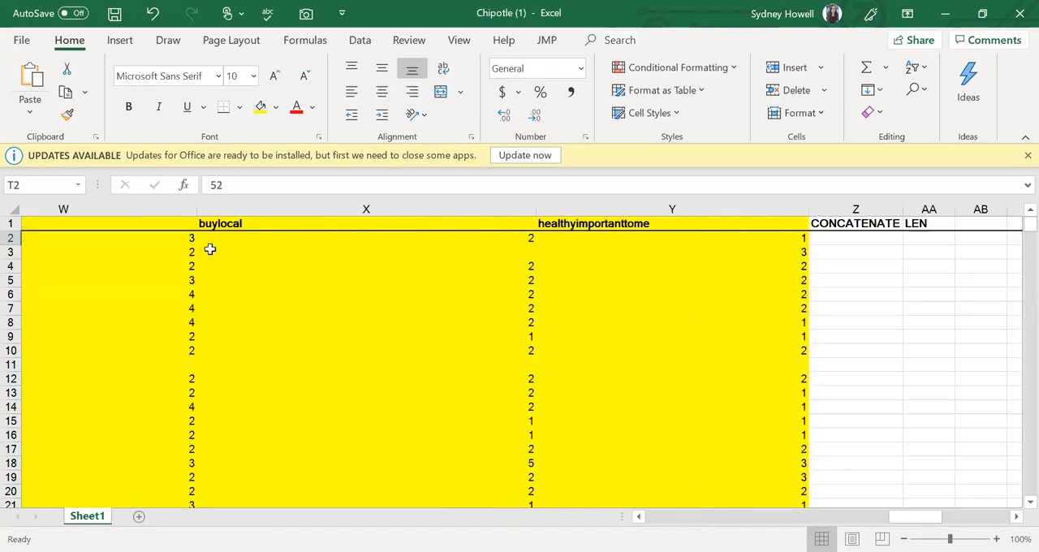
{"action": "scroll", "scroll_direction": "right", "scroll_amount": 3}
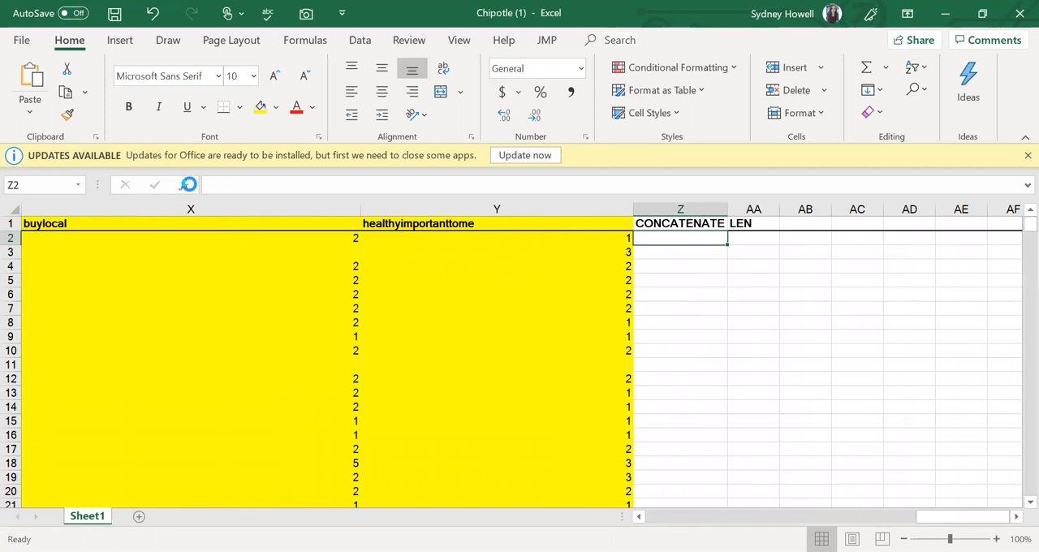
Enter a CONCATENATE formula in Z2 joining A2 and T2, showing In-n-out52
{"action": "left_click", "coordinate": [184, 185]}
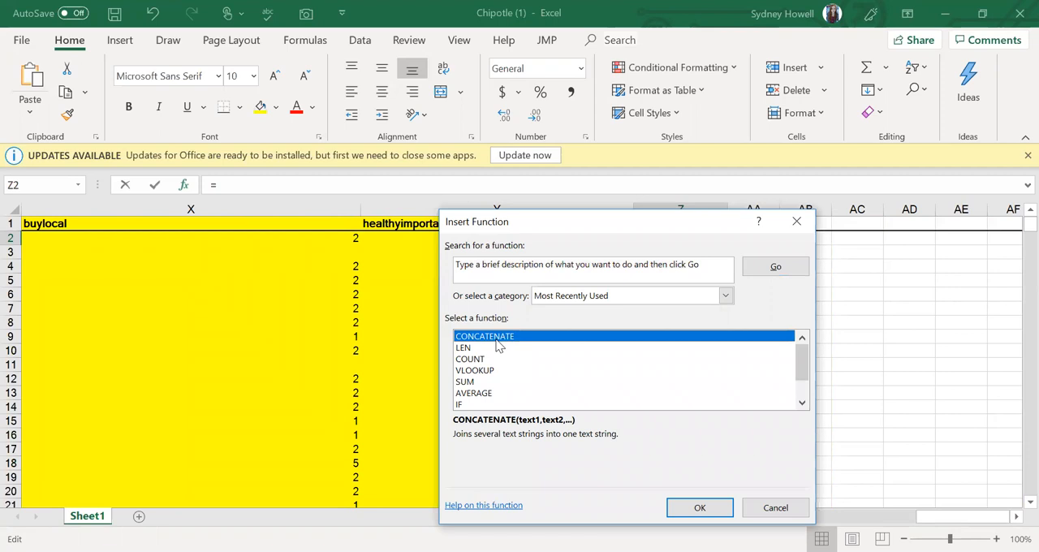
{"action": "left_click", "coordinate": [699, 507]}
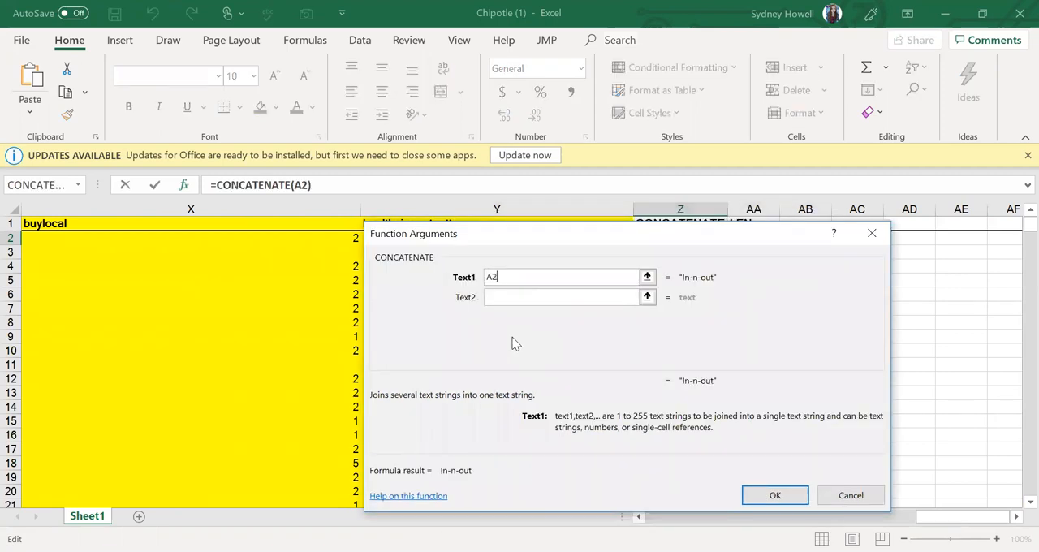
{"action": "left_click", "coordinate": [562, 296]}
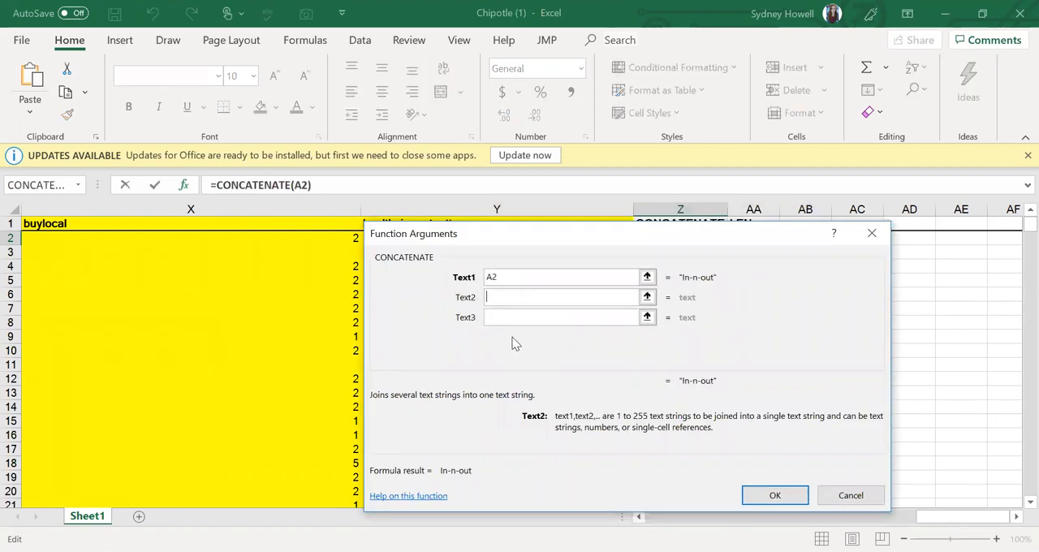
{"action": "type", "text": "T2"}
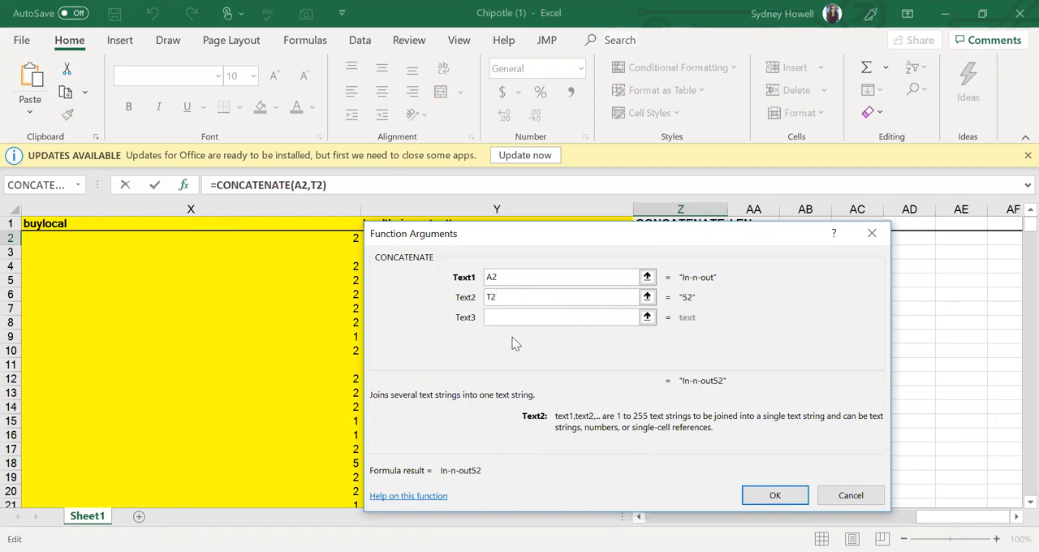
{"action": "left_click", "coordinate": [775, 496]}
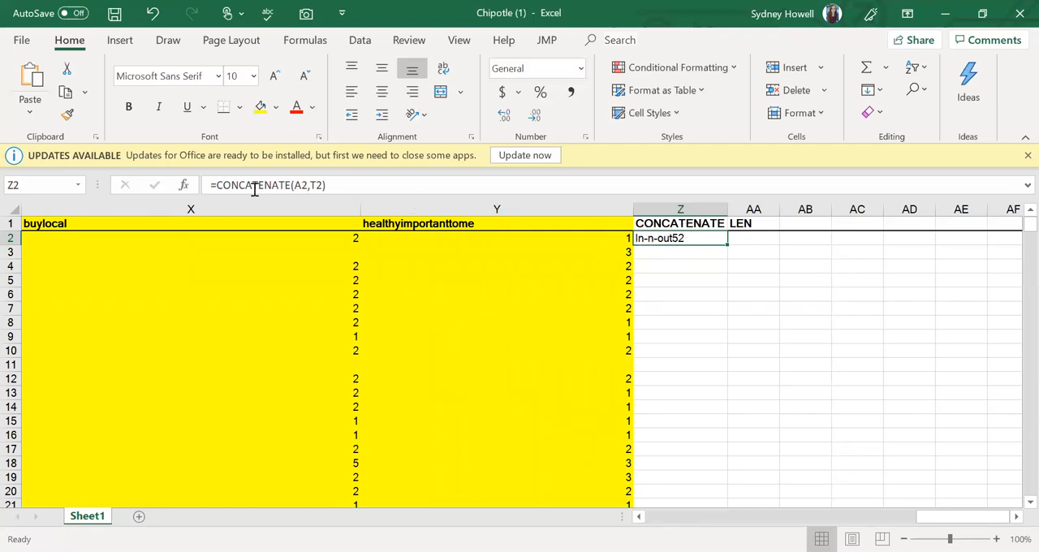
Rebuild Z2 as CONCATENATE(A2, " ", T2) so it shows In-n-out 52
{"action": "left_click", "coordinate": [184, 185]}
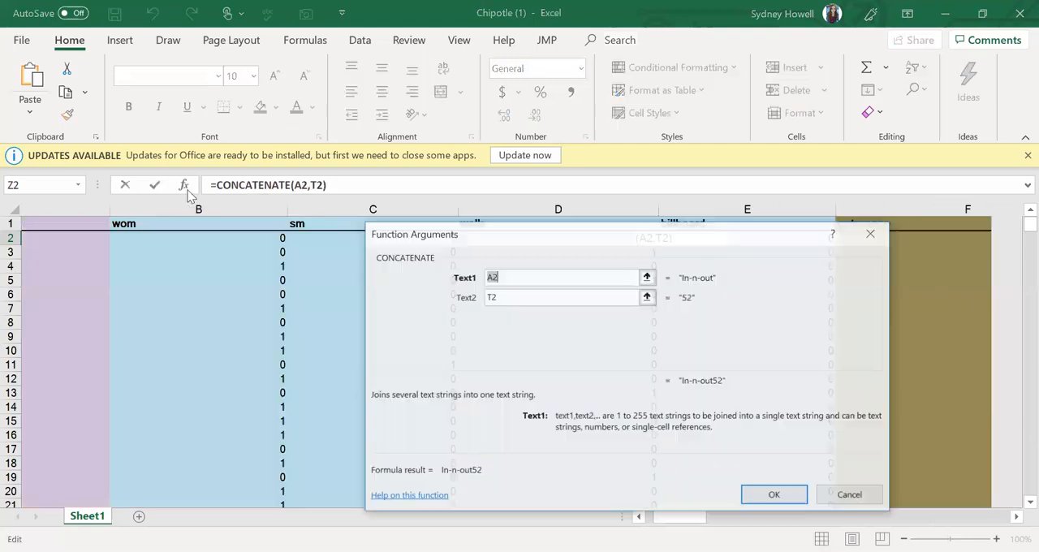
{"action": "left_click", "coordinate": [568, 295]}
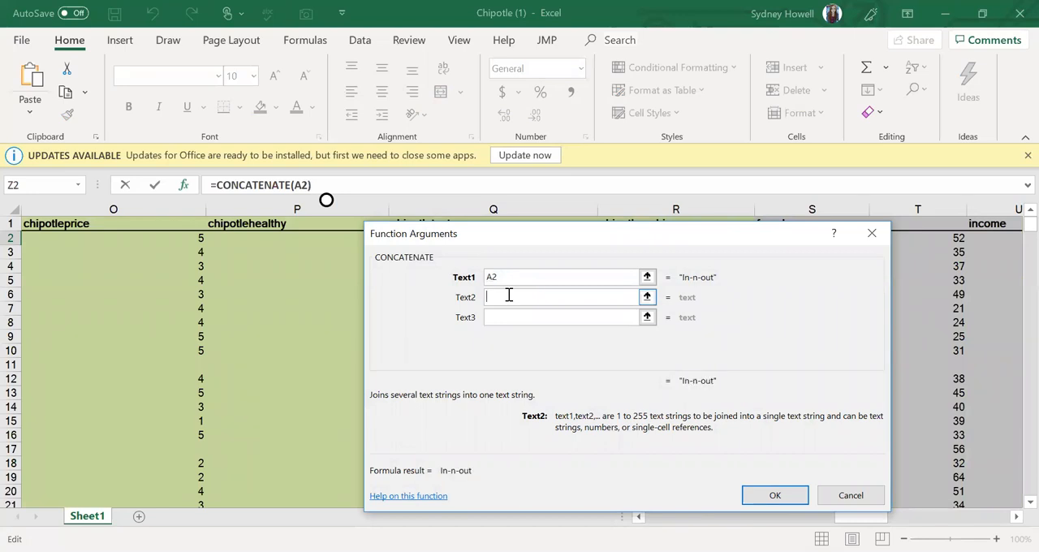
{"action": "type", "text": "\""}
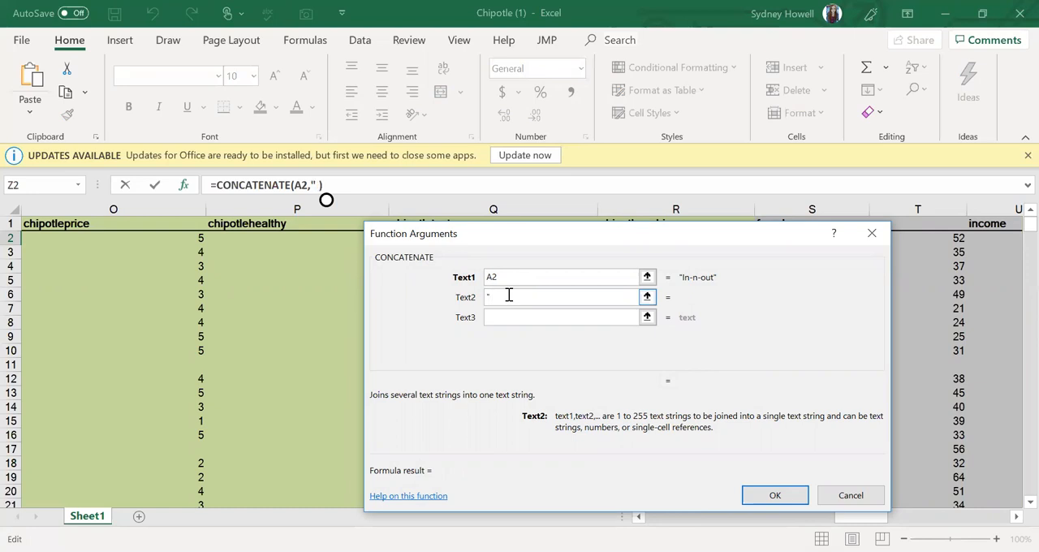
{"action": "type", "text": "\" \""}
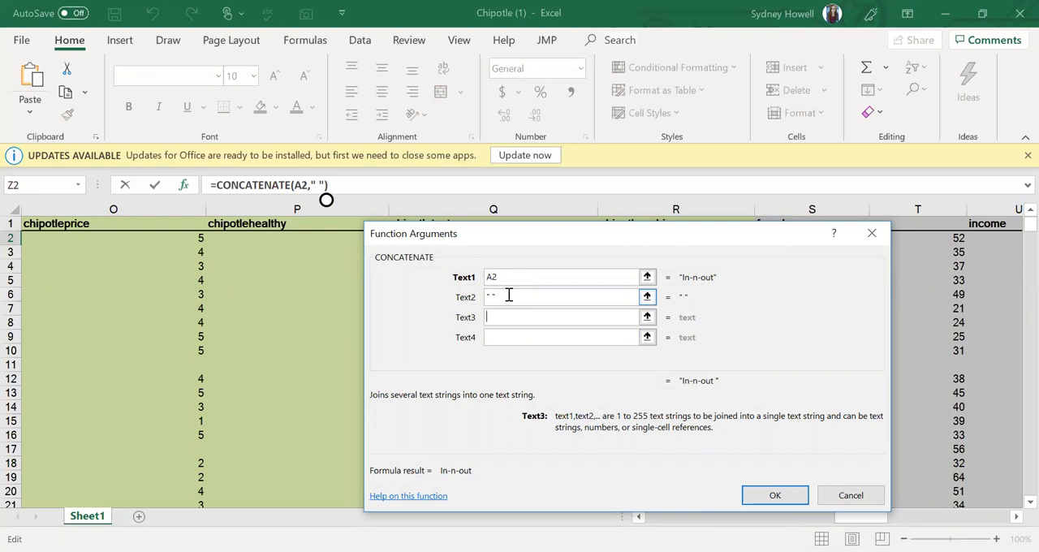
{"action": "type", "text": "T2"}
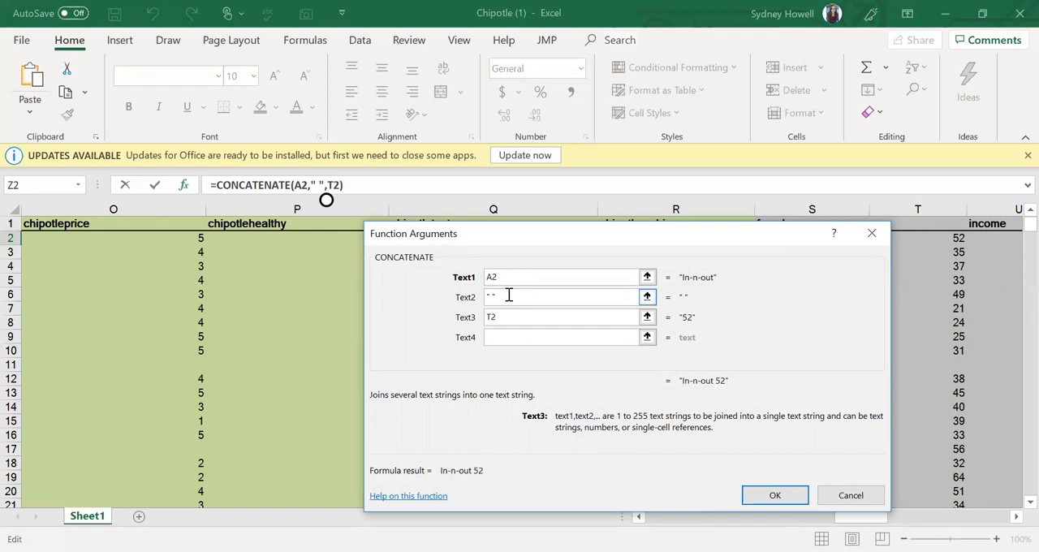
{"action": "left_click", "coordinate": [775, 495]}
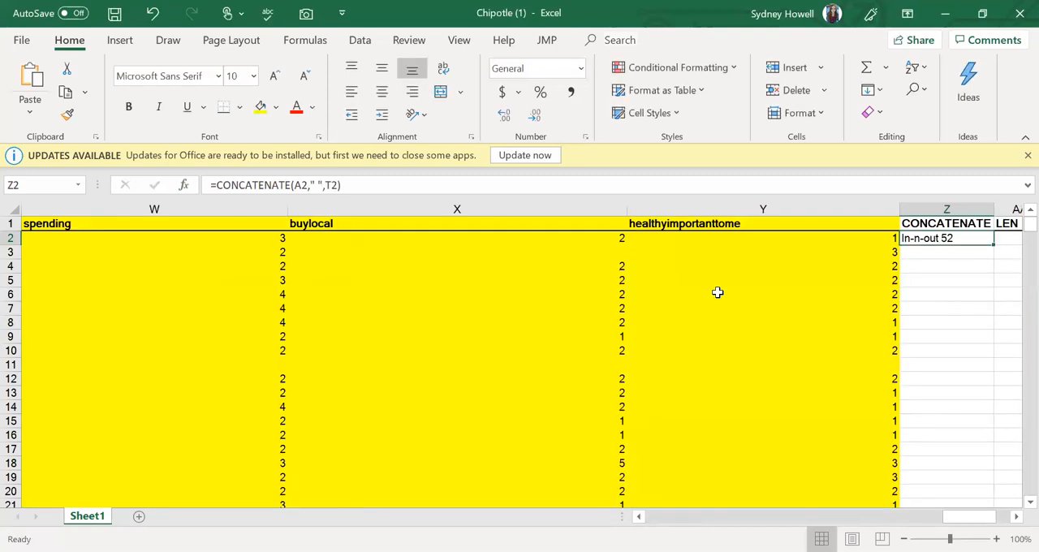
{"action": "scroll", "scroll_direction": "right", "scroll_amount": 3}
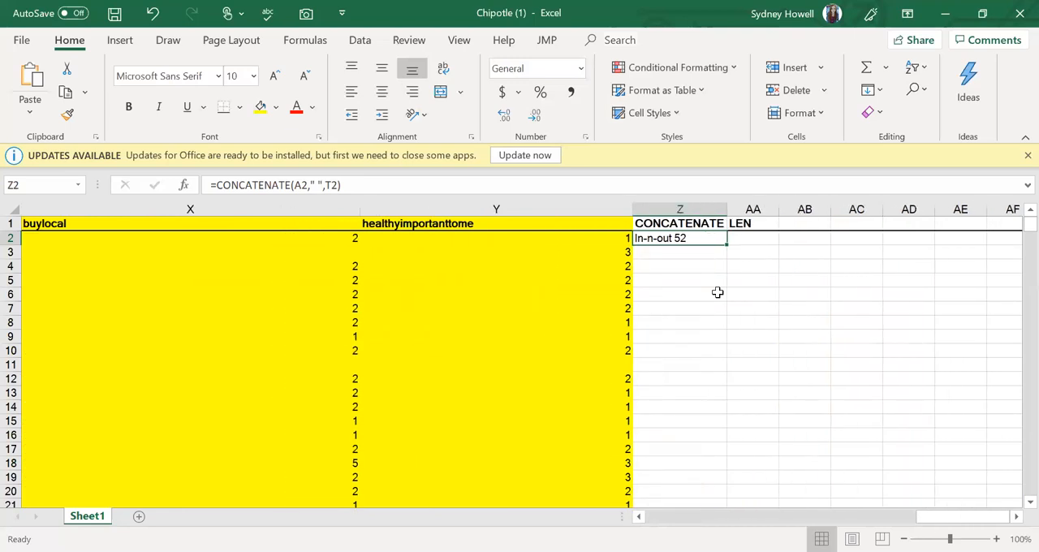
{"action": "mouse_move", "coordinate": [361, 218]}
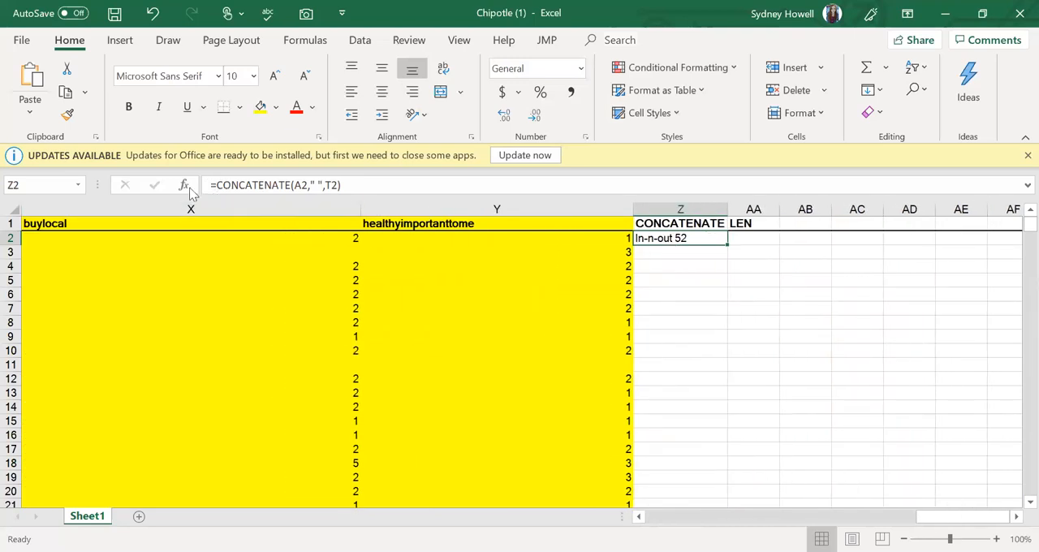
Change the Z2 separator argument to ": " so it reads In-n-out: 52
{"action": "left_click", "coordinate": [183, 185]}
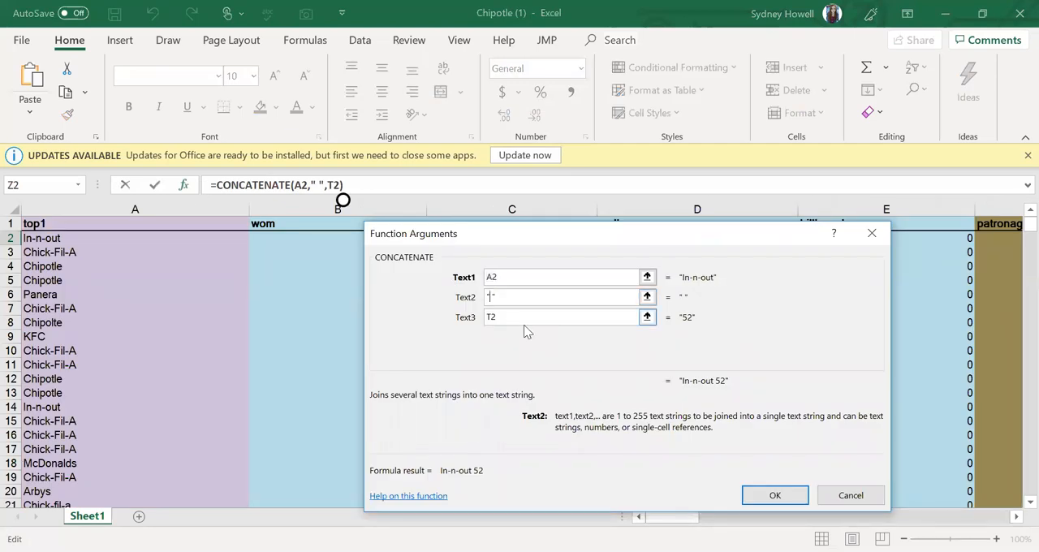
{"action": "type", "text": ":"}
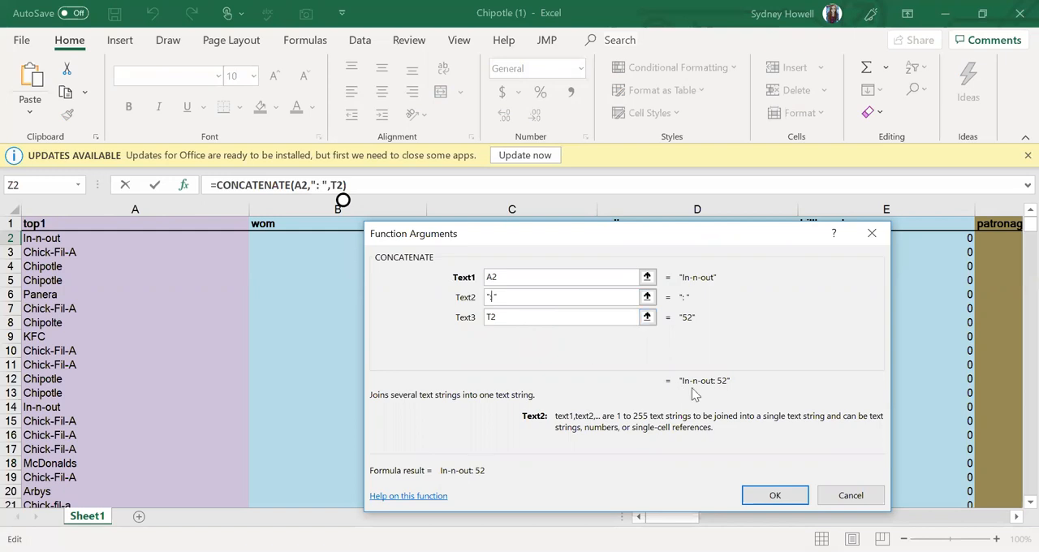
{"action": "left_click", "coordinate": [774, 495]}
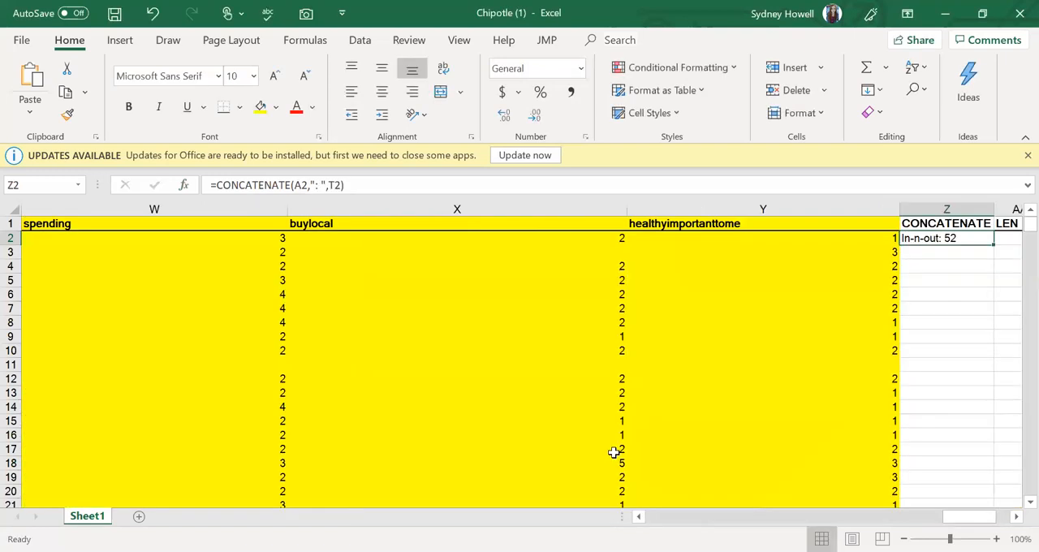
{"action": "scroll", "scroll_direction": "right", "scroll_amount": 3}
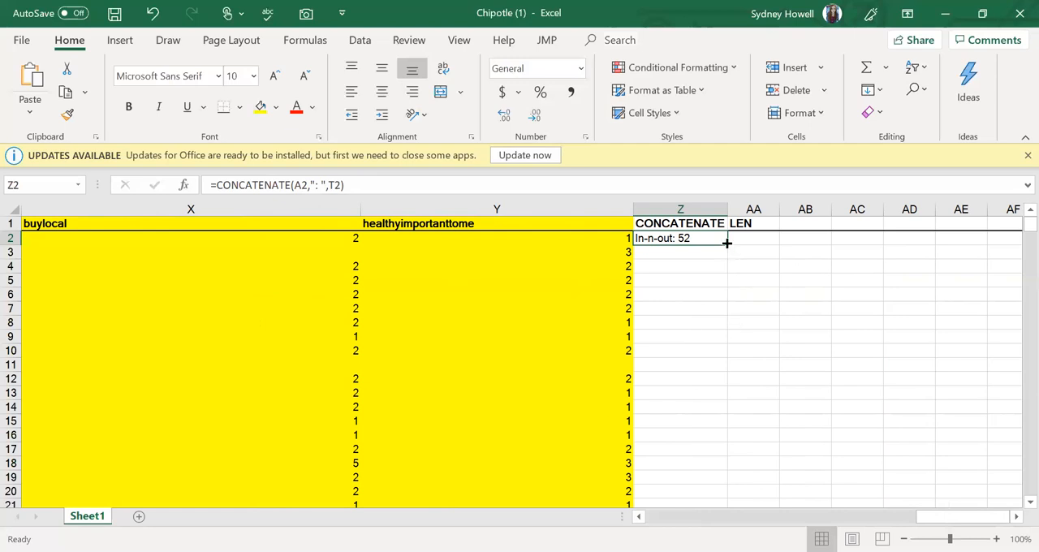
Fill the Z2 concatenation formula down through Z11
{"action": "left_click_drag", "start_coordinate": [727, 242], "coordinate": [718, 347]}
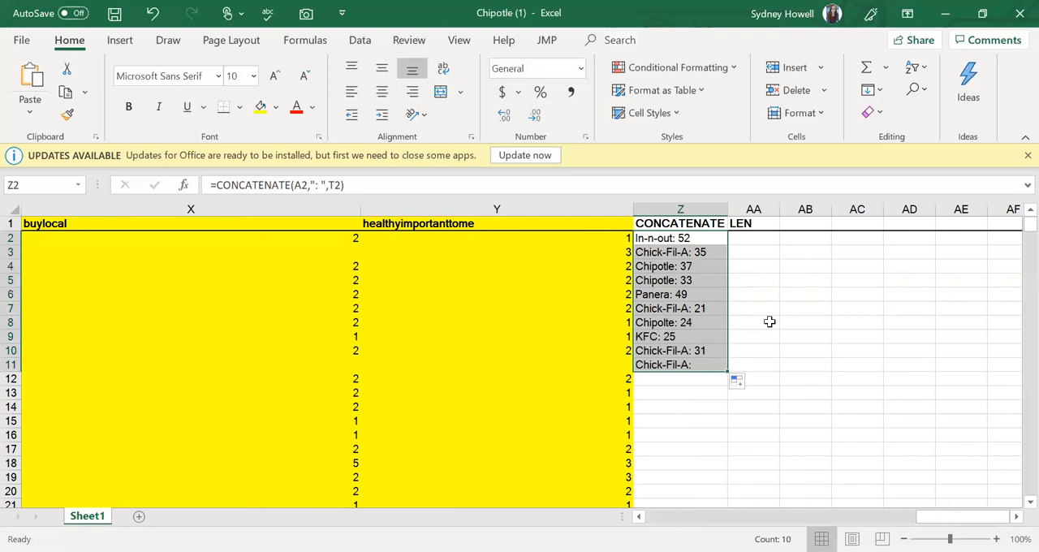
{"action": "mouse_move", "coordinate": [749, 238]}
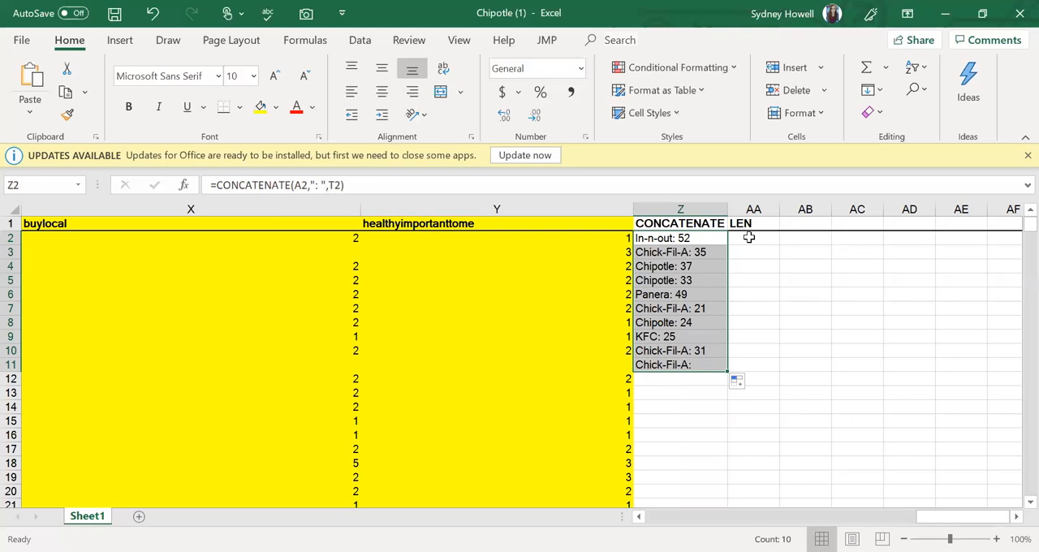
Enter =LEN(A2) in AA2, returning 8 for In-n-out
{"action": "left_click", "coordinate": [753, 237]}
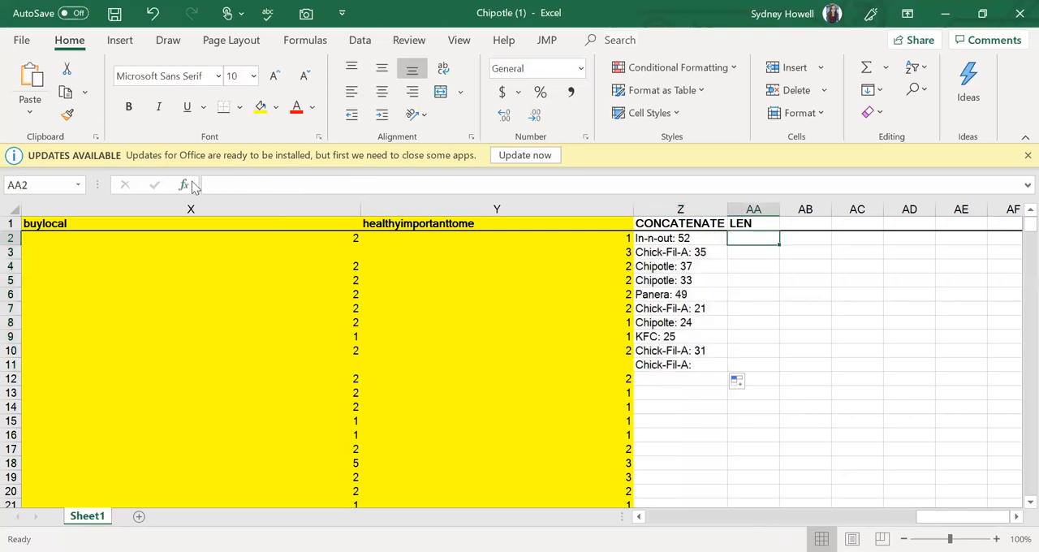
{"action": "left_click", "coordinate": [183, 185]}
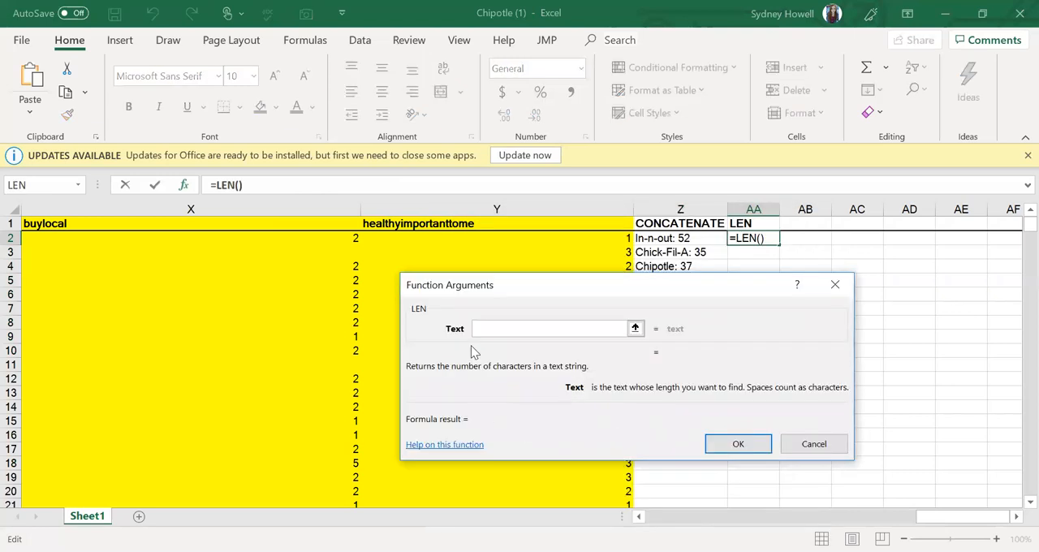
{"action": "scroll", "scroll_direction": "left", "scroll_amount": 3}
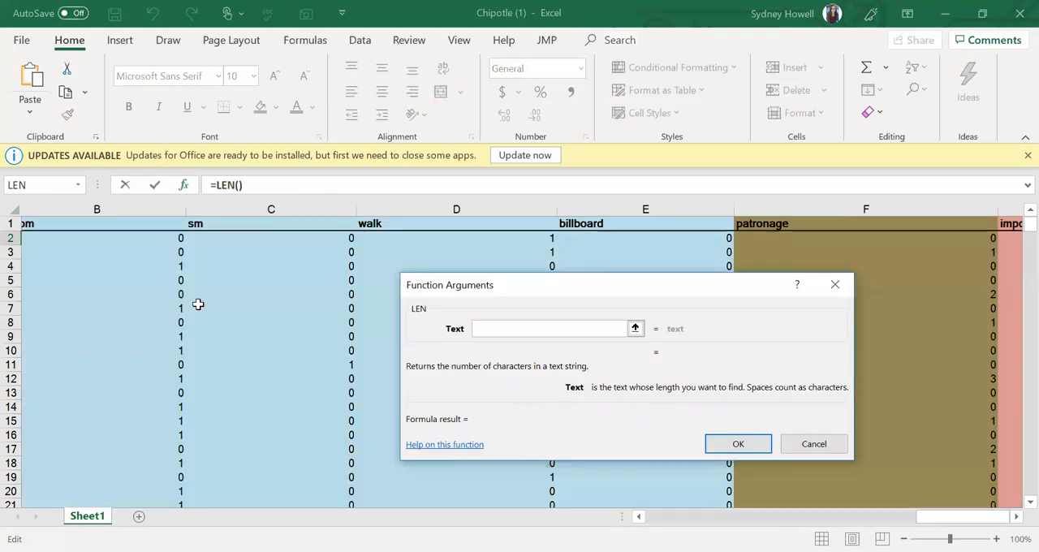
{"action": "left_click", "coordinate": [134, 238]}
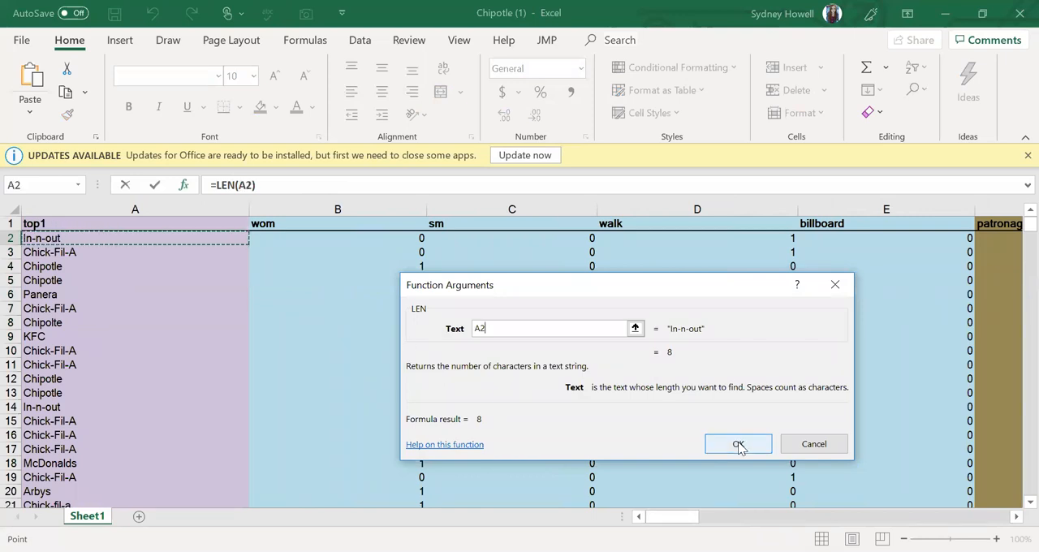
{"action": "left_click", "coordinate": [737, 445]}
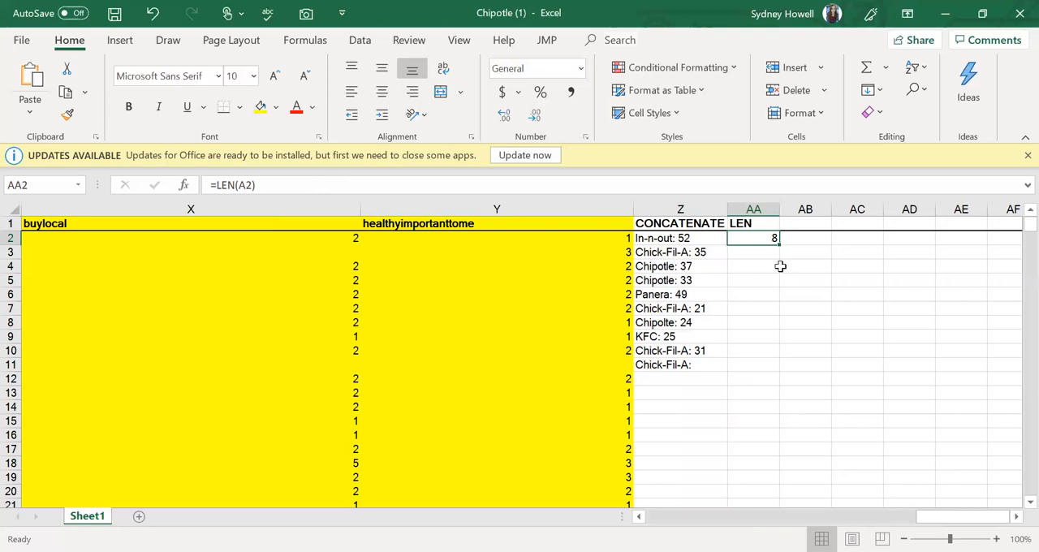
{"action": "mouse_move", "coordinate": [780, 237]}
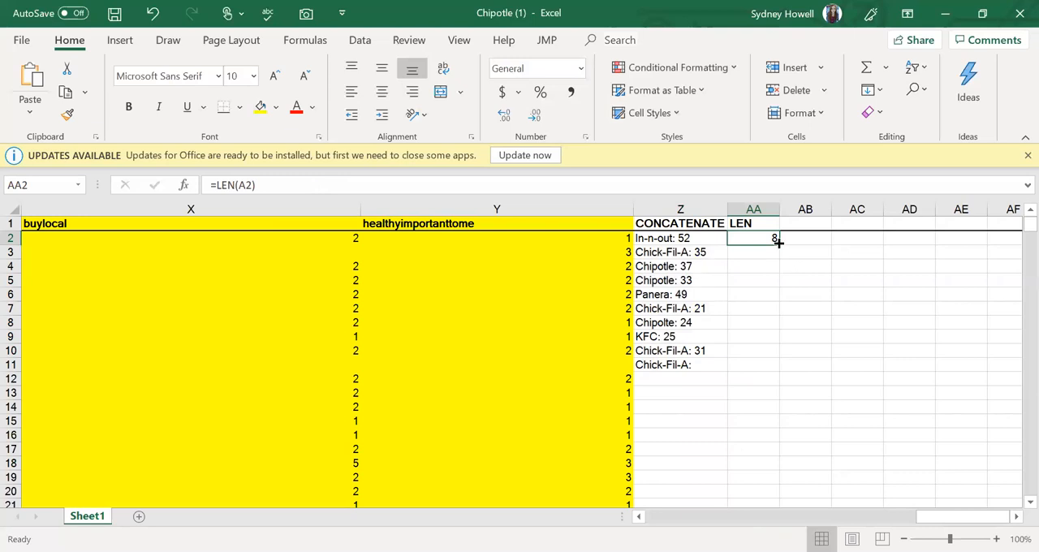
Fill the LEN formula from AA2 down through AA17
{"action": "left_click_drag", "start_coordinate": [776, 237], "coordinate": [776, 252]}
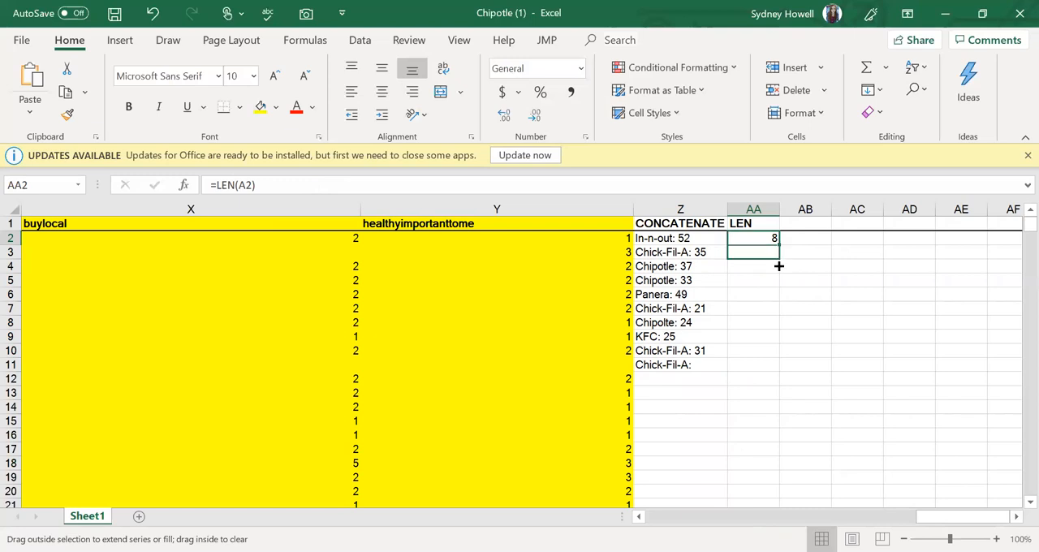
{"action": "left_click_drag", "start_coordinate": [779, 243], "coordinate": [776, 390]}
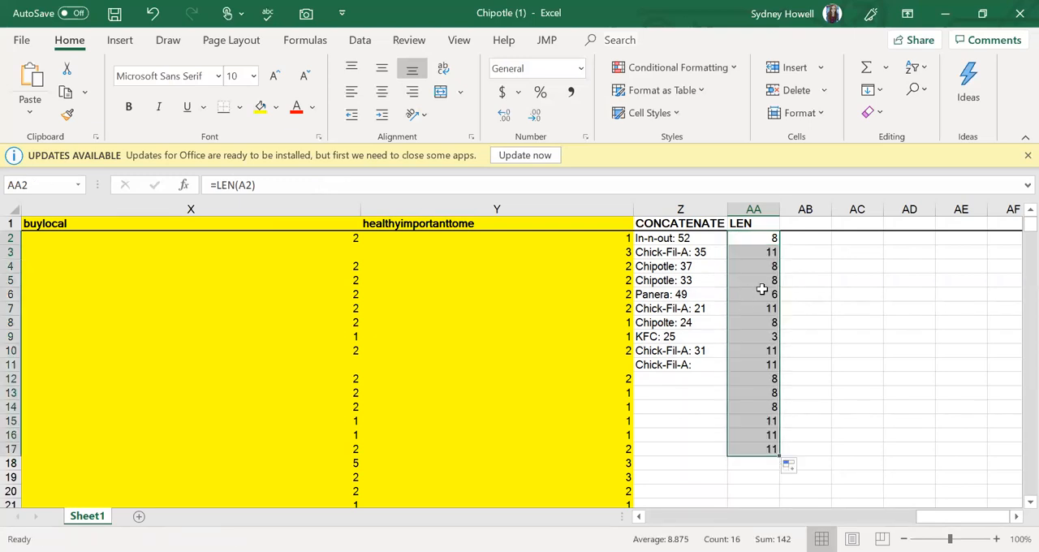
{"action": "mouse_move", "coordinate": [828, 318]}
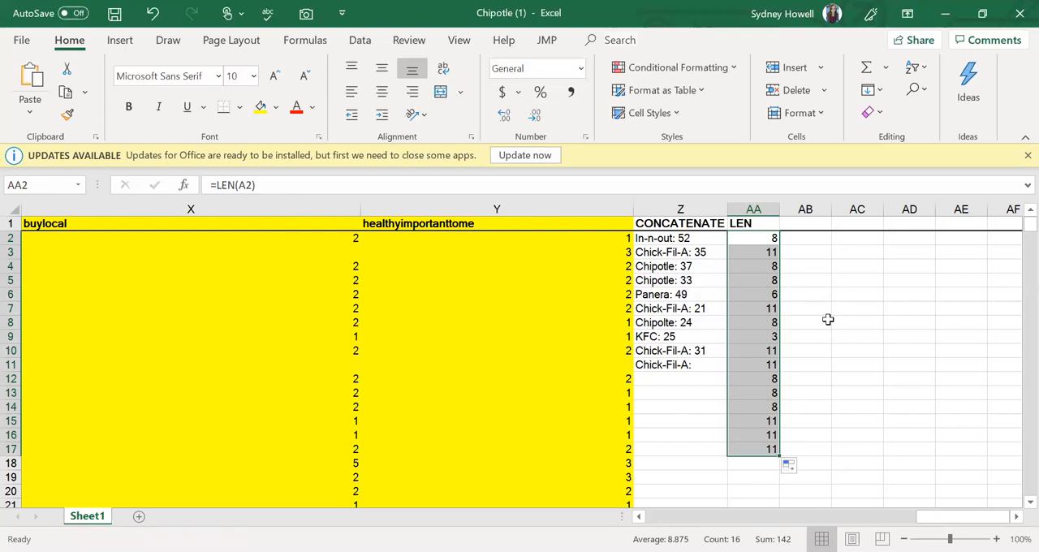